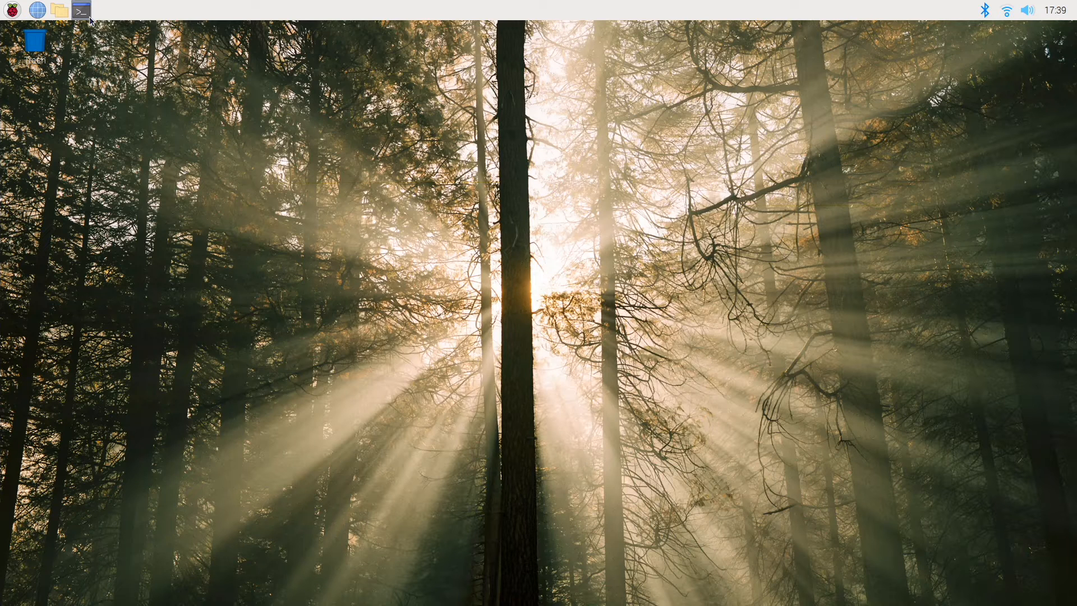
# - In a new terminal, create an empty /boot/ssh file with sudo touch, then begin a reboot command
pyautogui.click(80, 11)
pyautogui.write('sudo')
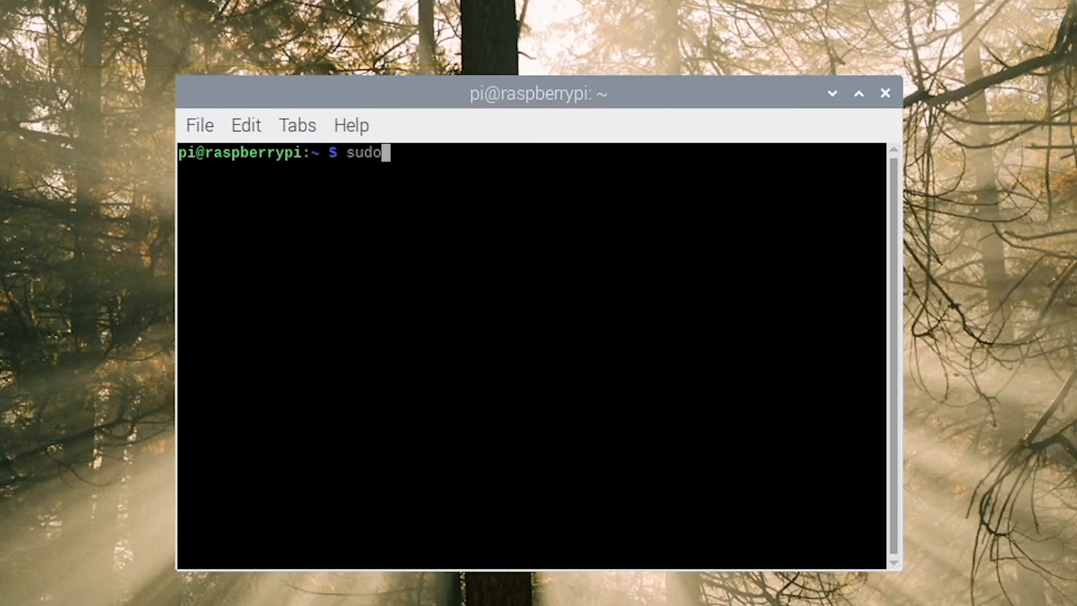
pyautogui.write('t')
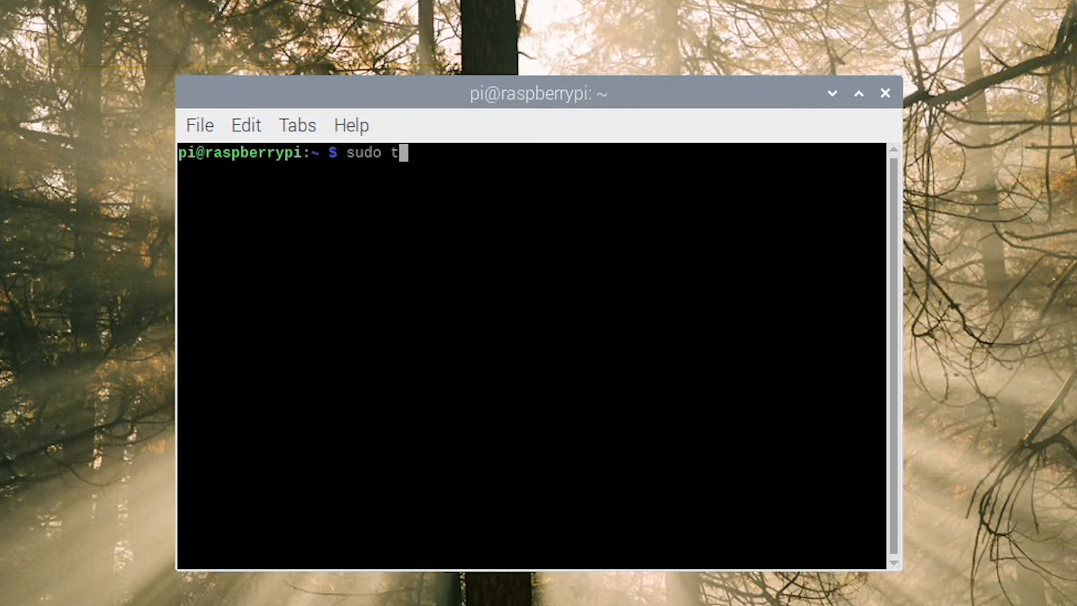
pyautogui.write('ouch /')
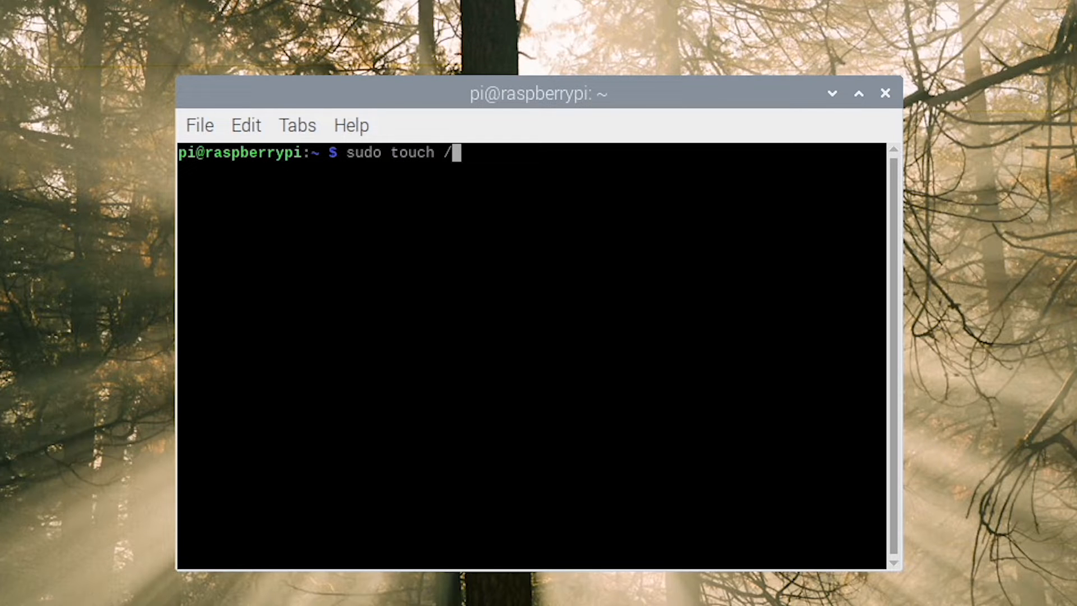
pyautogui.write('boot/')
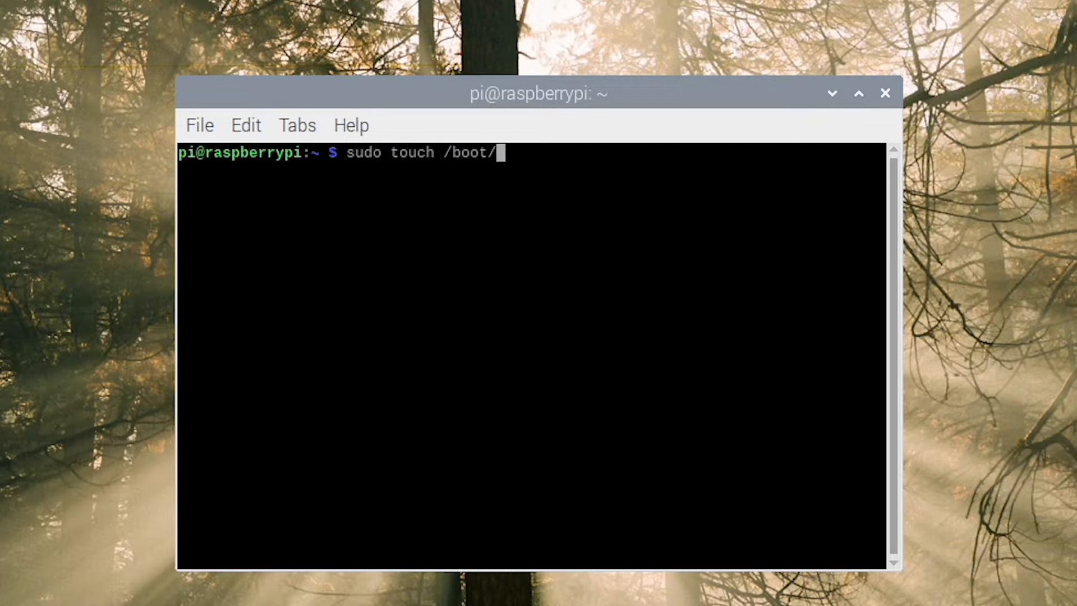
pyautogui.write('ssh')
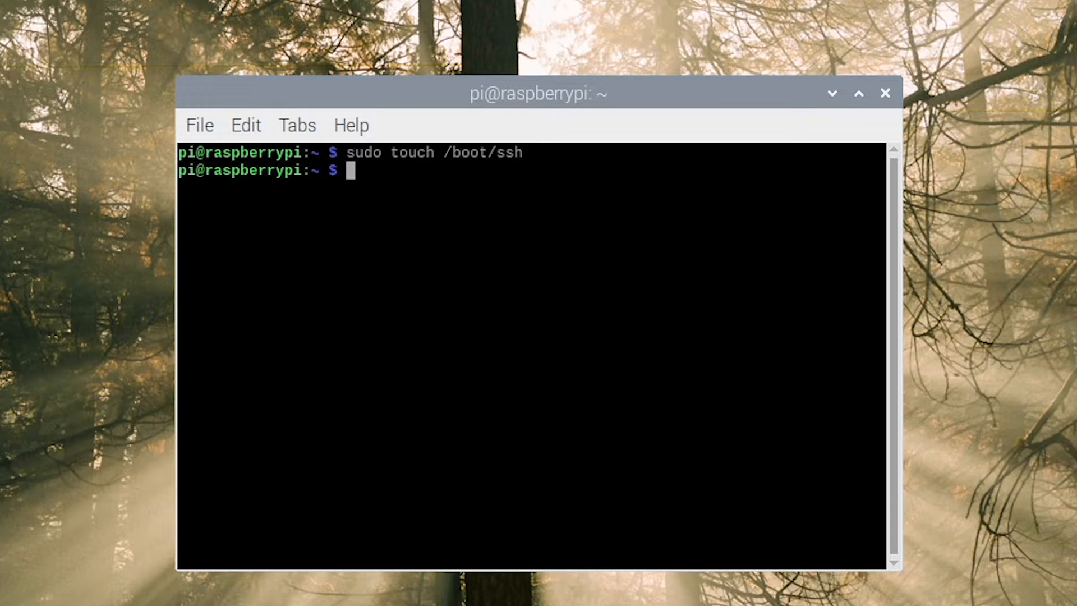
pyautogui.write('reboot')
pyautogui.write('sudo a')
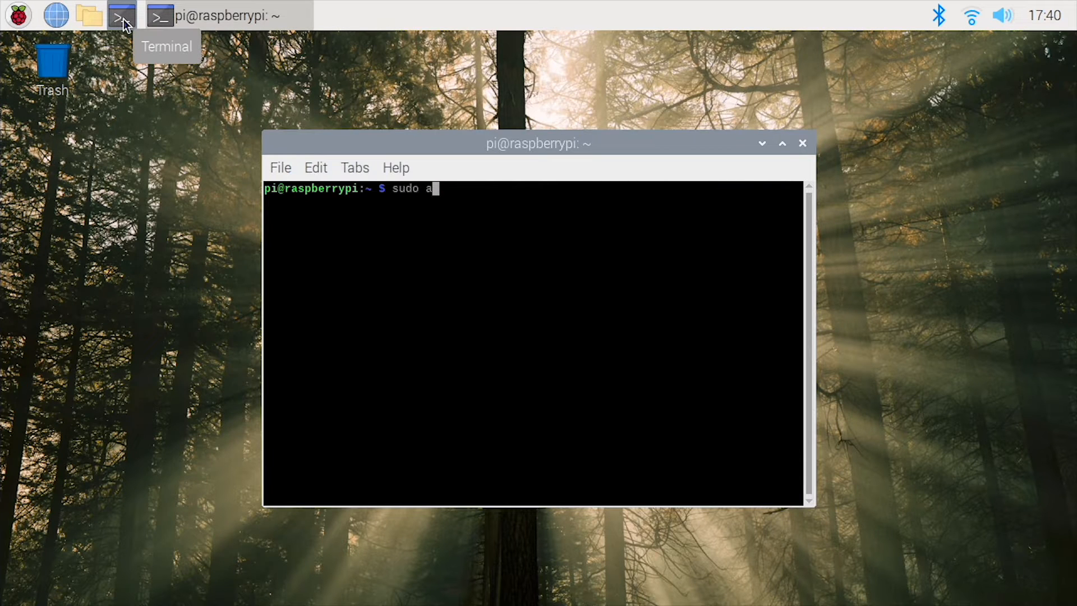
# - Install xrdp with sudo apt-get install, confirm with Y, then run ifconfig
pyautogui.write('pt-get install xrdp')
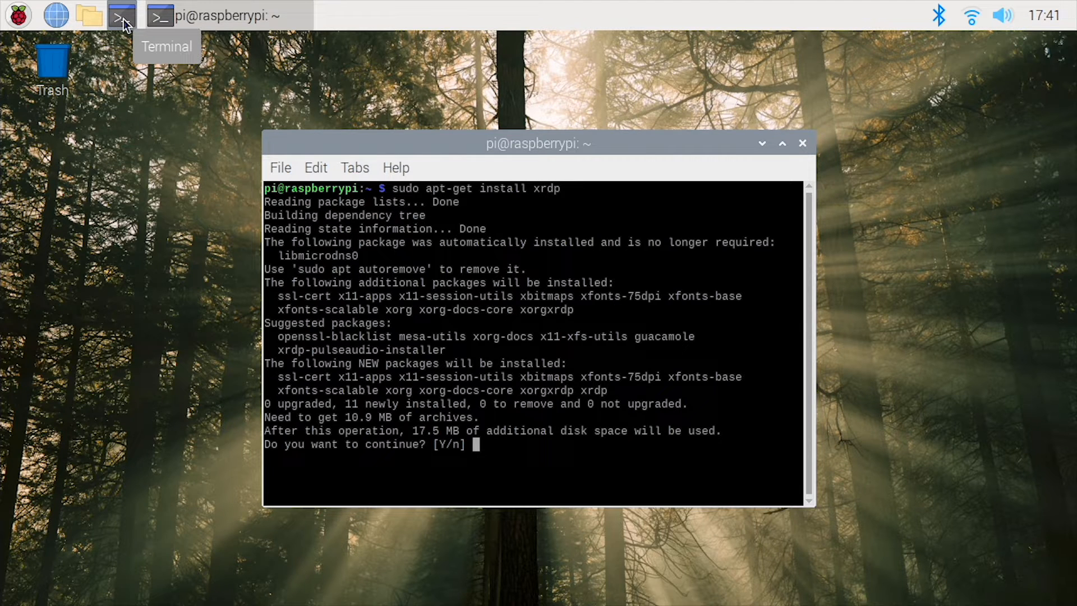
pyautogui.write('Y')
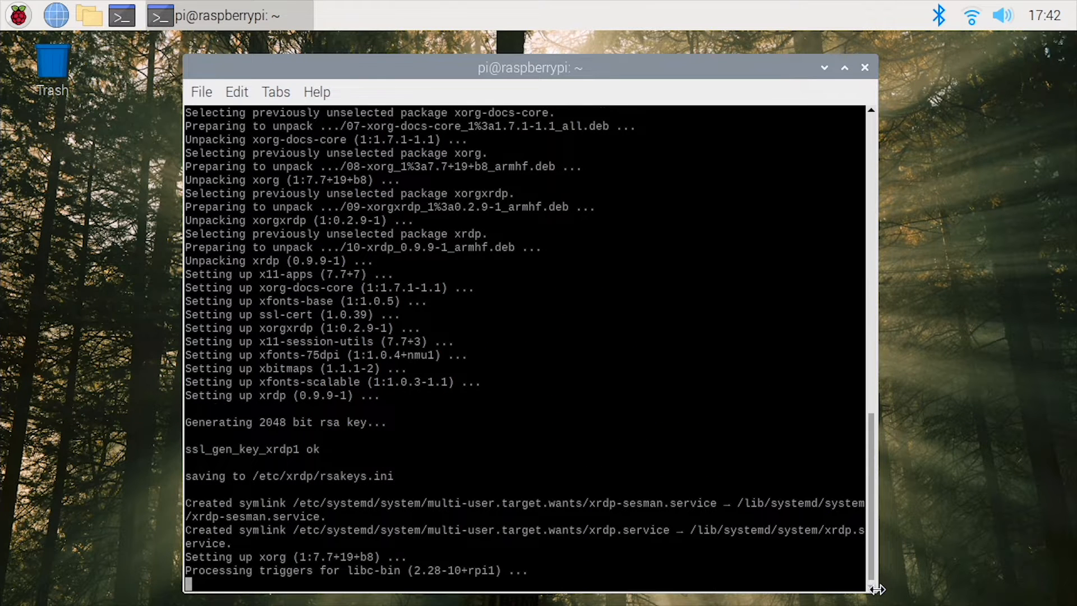
pyautogui.scroll(-3)
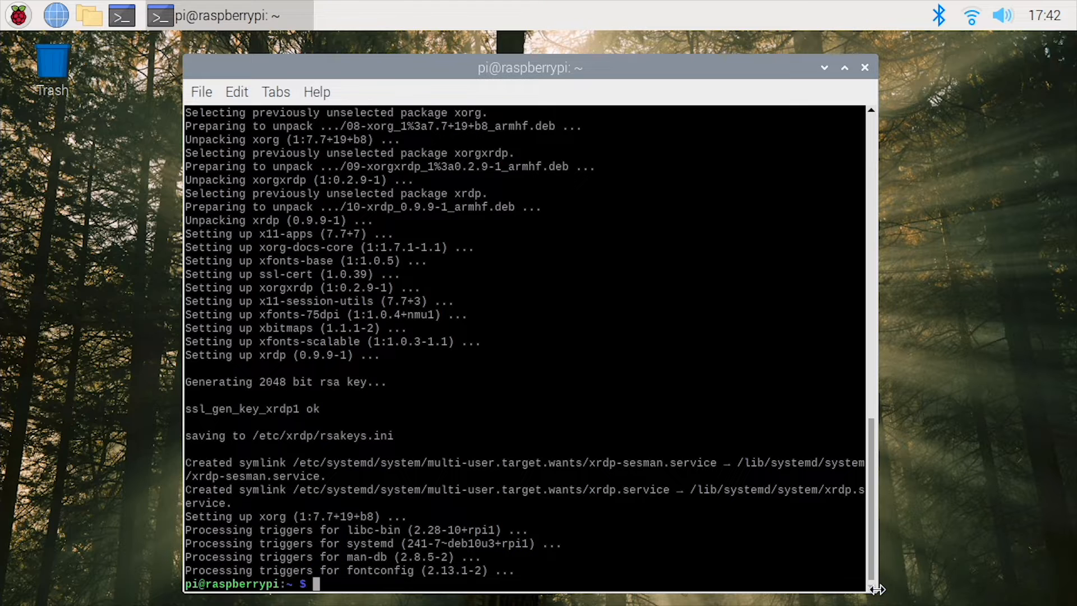
pyautogui.write('i')
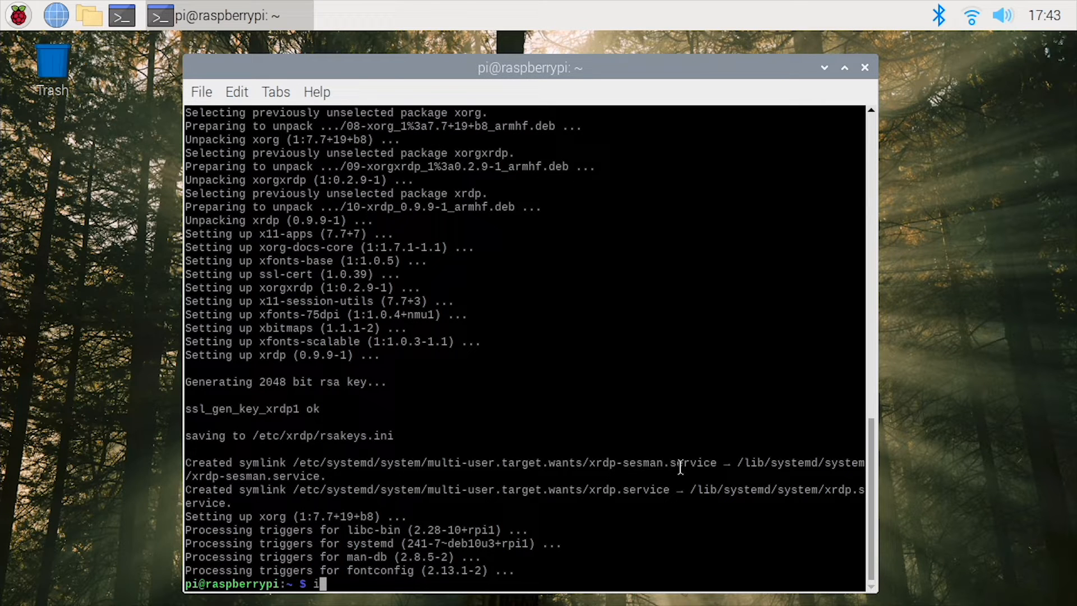
pyautogui.write('fconfig')
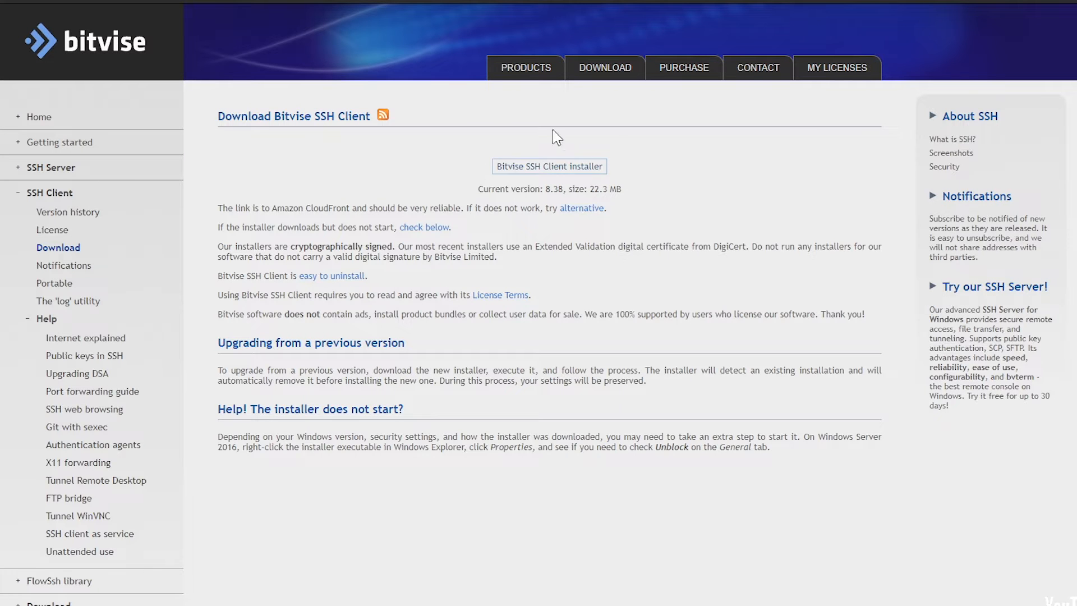
# - Download the Bitvise SSH Client, close its SFTP window after logging in, and launch mstsc
pyautogui.click(548, 165)
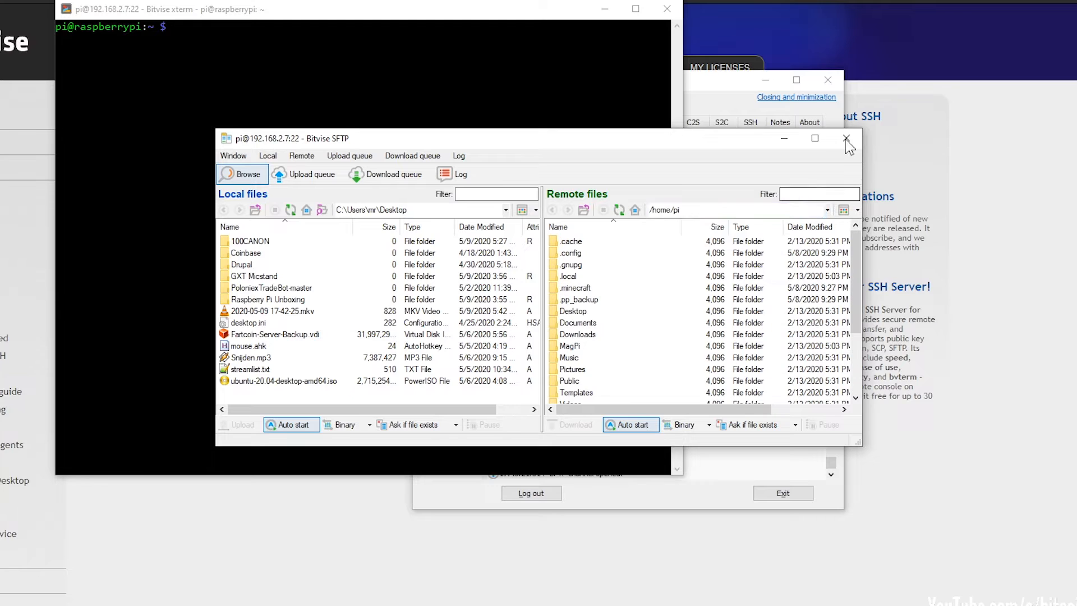
pyautogui.click(847, 138)
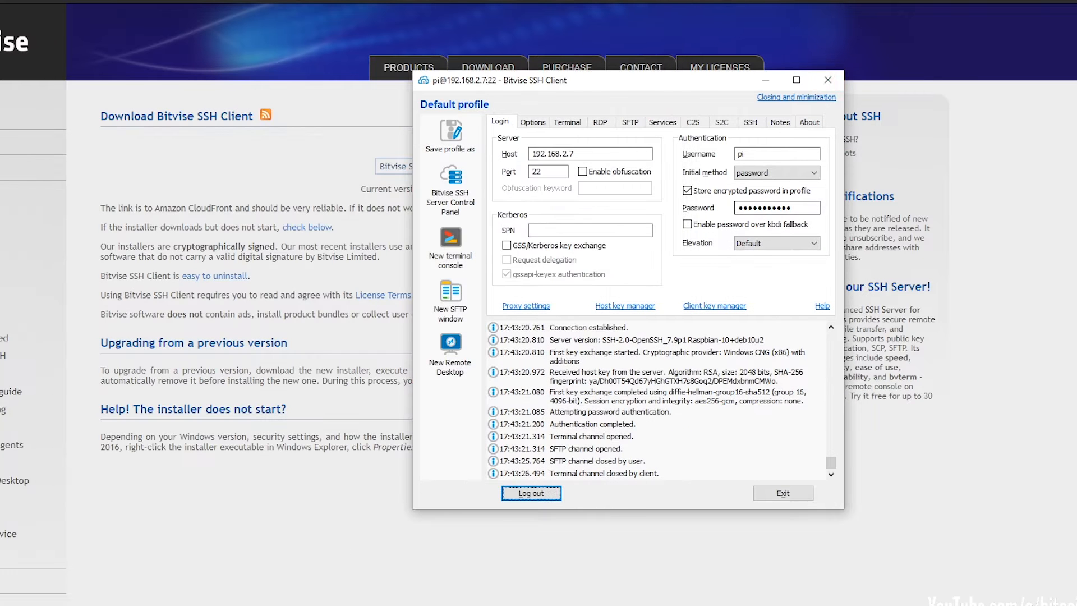
pyautogui.write('mstsc')
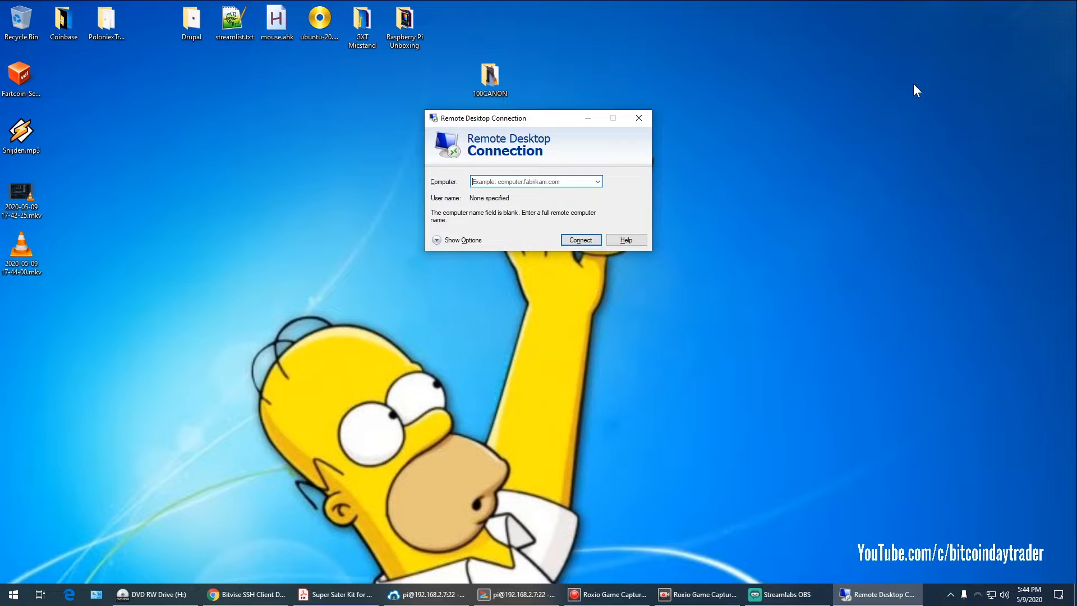
# - Connect Remote Desktop to 192.168.2.7, accept the certificate warning, and submit the xrdp login
pyautogui.write('192.168.2.7')
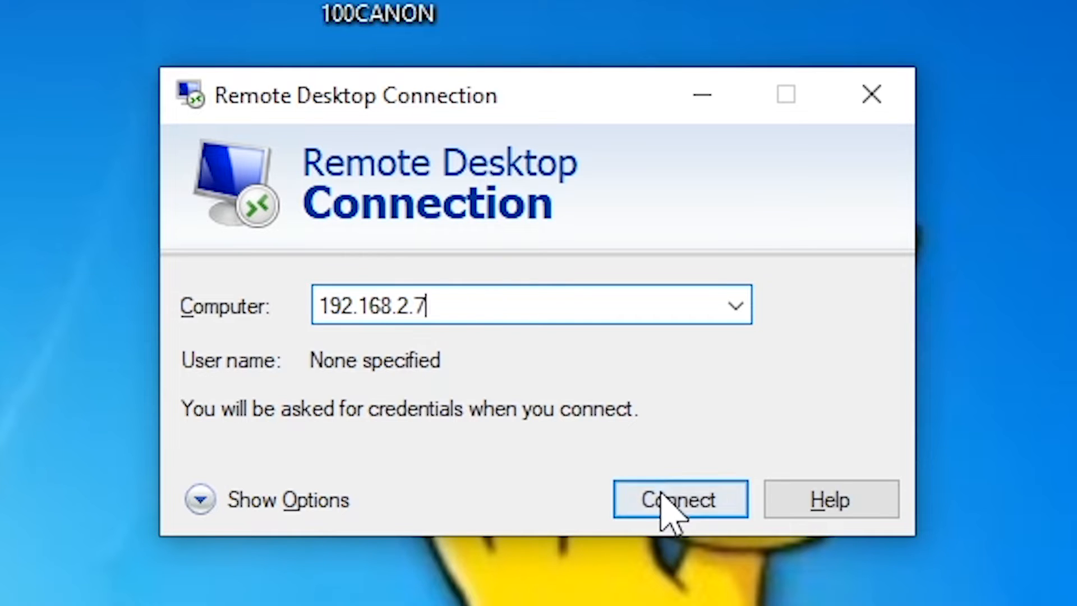
pyautogui.click(679, 499)
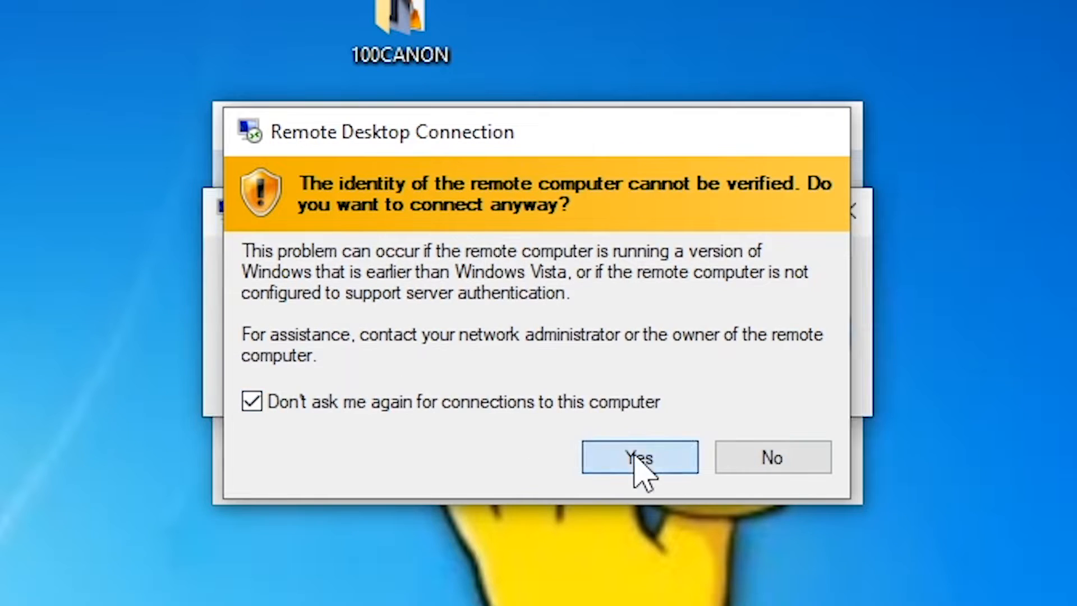
pyautogui.click(639, 457)
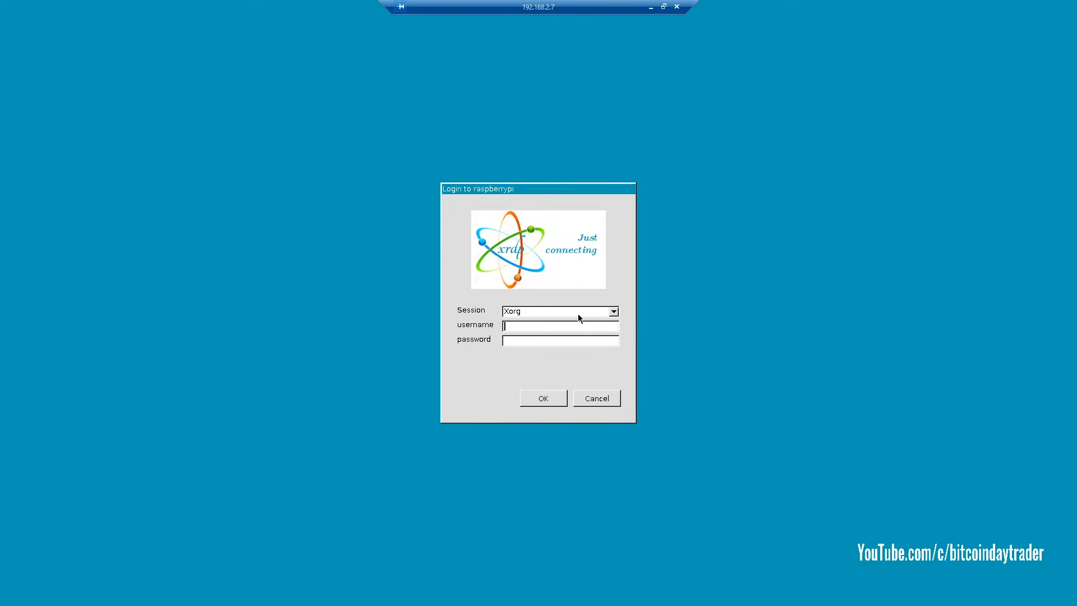
pyautogui.write('pi')
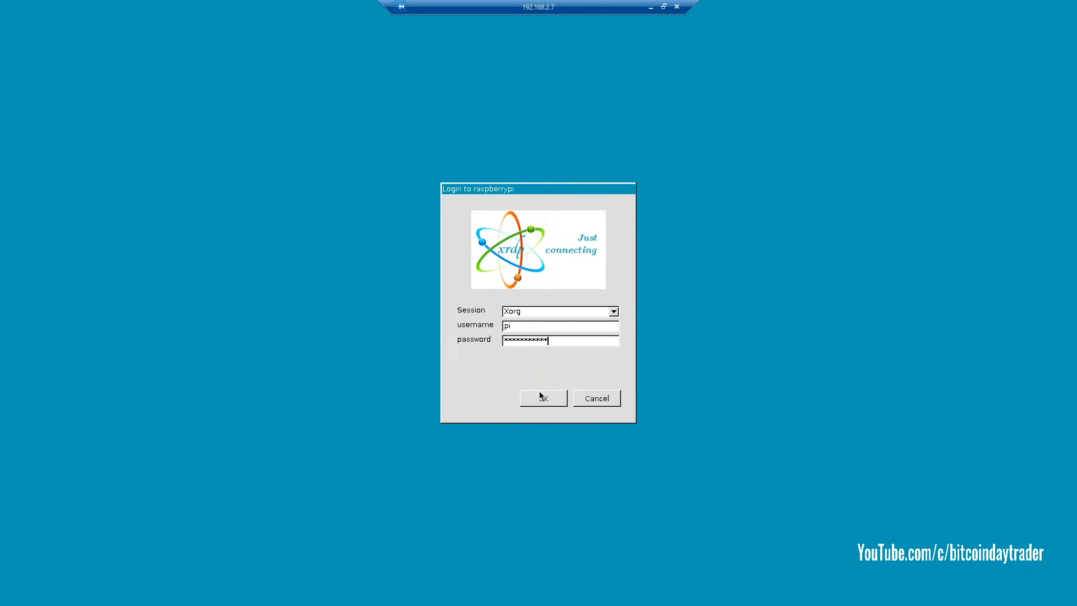
pyautogui.click(542, 398)
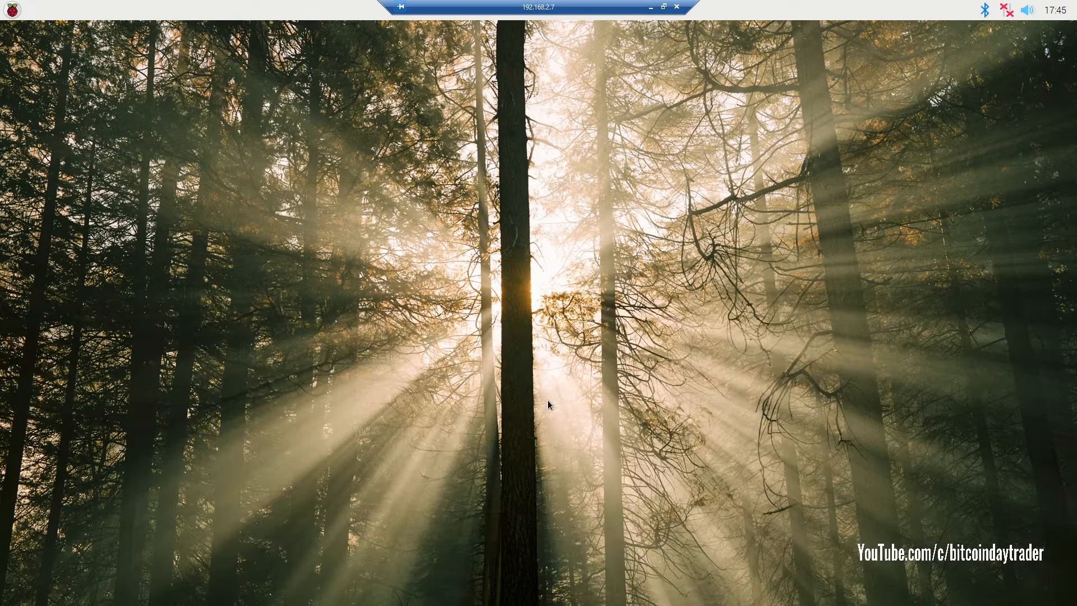
# - In a new terminal, run gpio -v and gpio readall, then move the window top-left
pyautogui.click(80, 10)
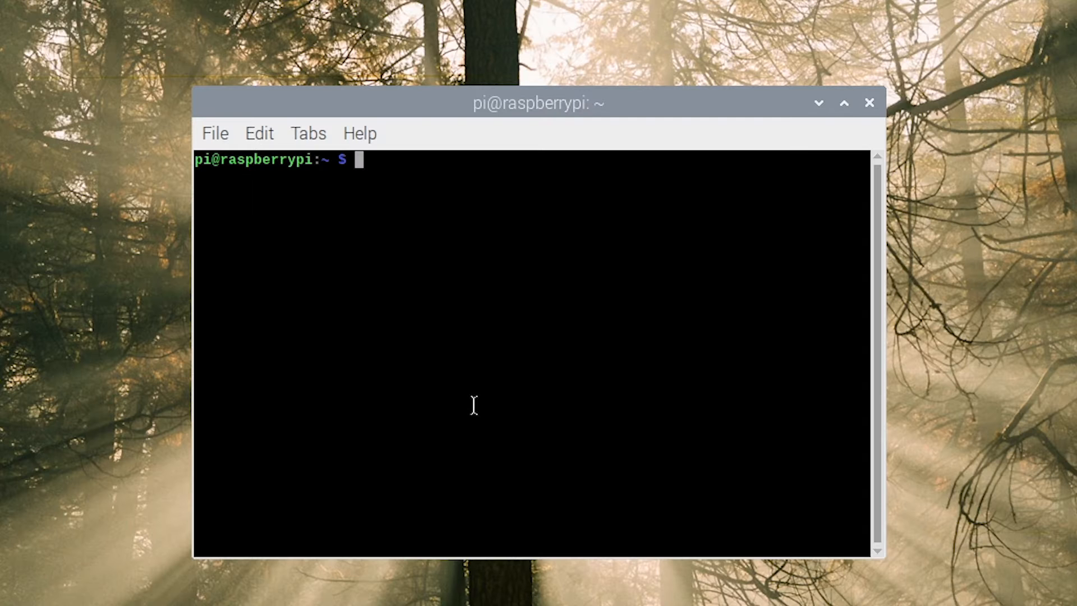
pyautogui.write('gpio -v')
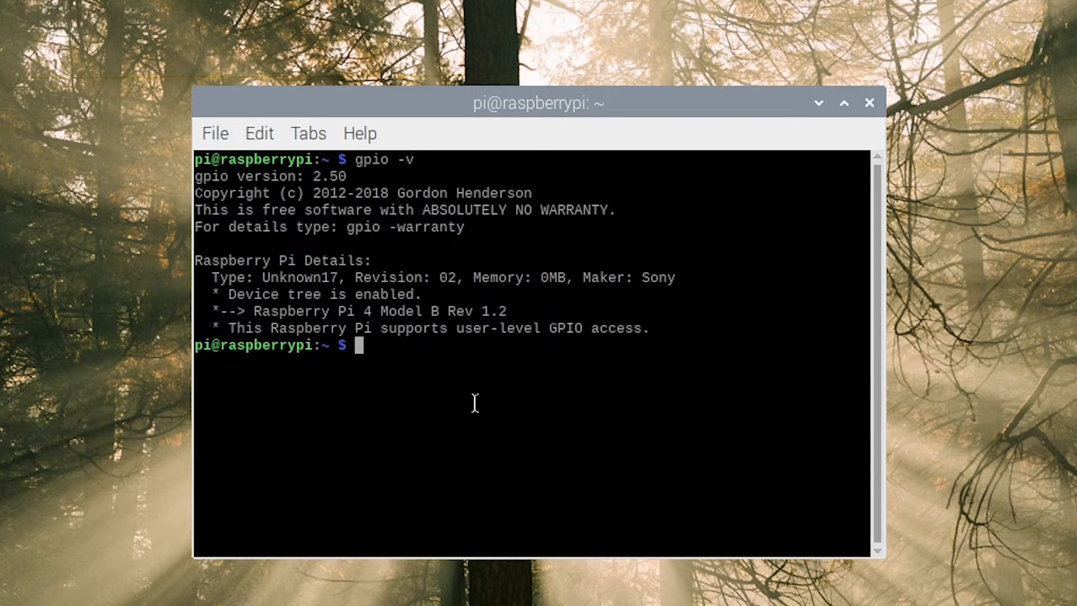
pyautogui.write('gpio')
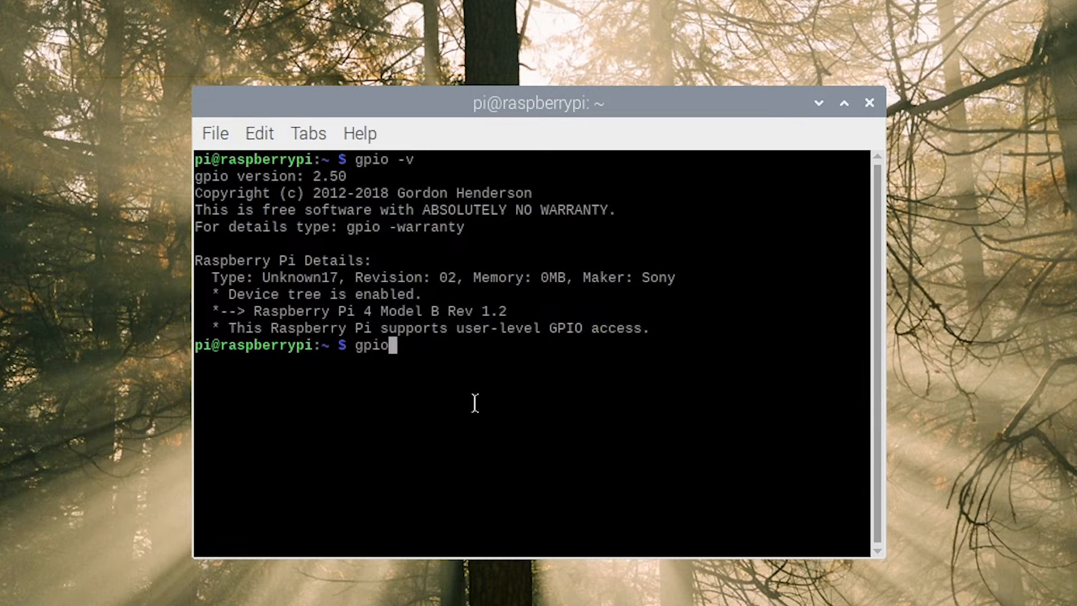
pyautogui.write('readall')
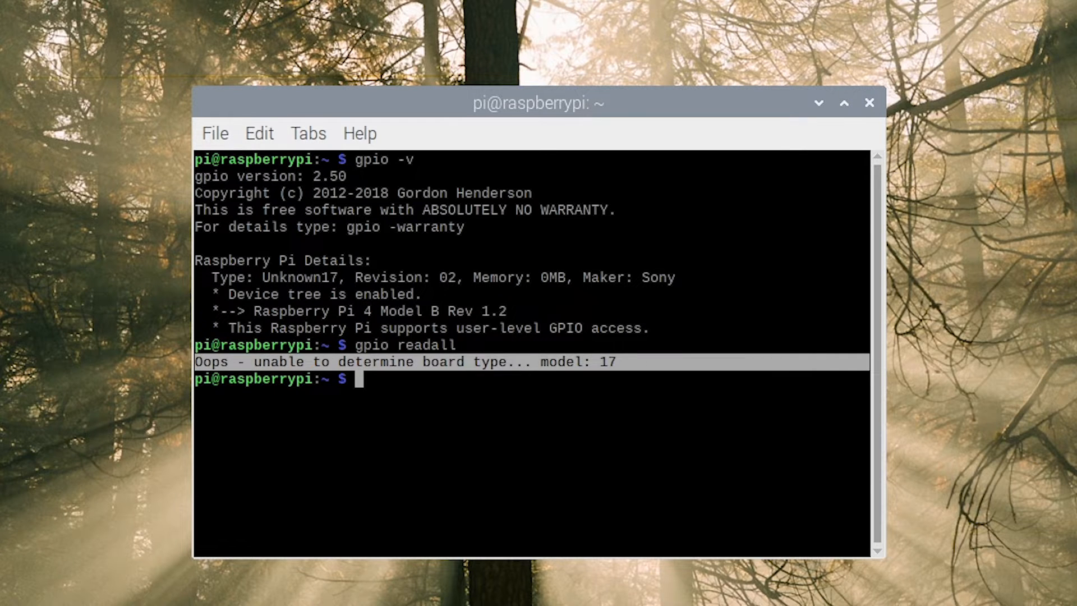
pyautogui.moveTo(538, 103); pyautogui.dragTo(220, 23)
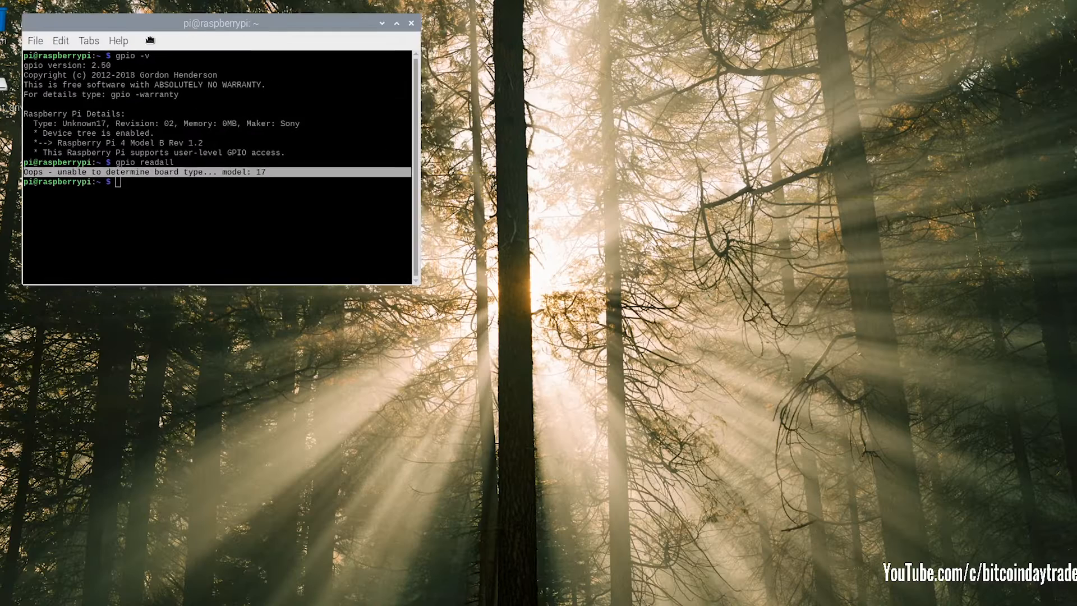
pyautogui.moveTo(219, 23); pyautogui.dragTo(260, 25)
pyautogui.write('sudo apt')
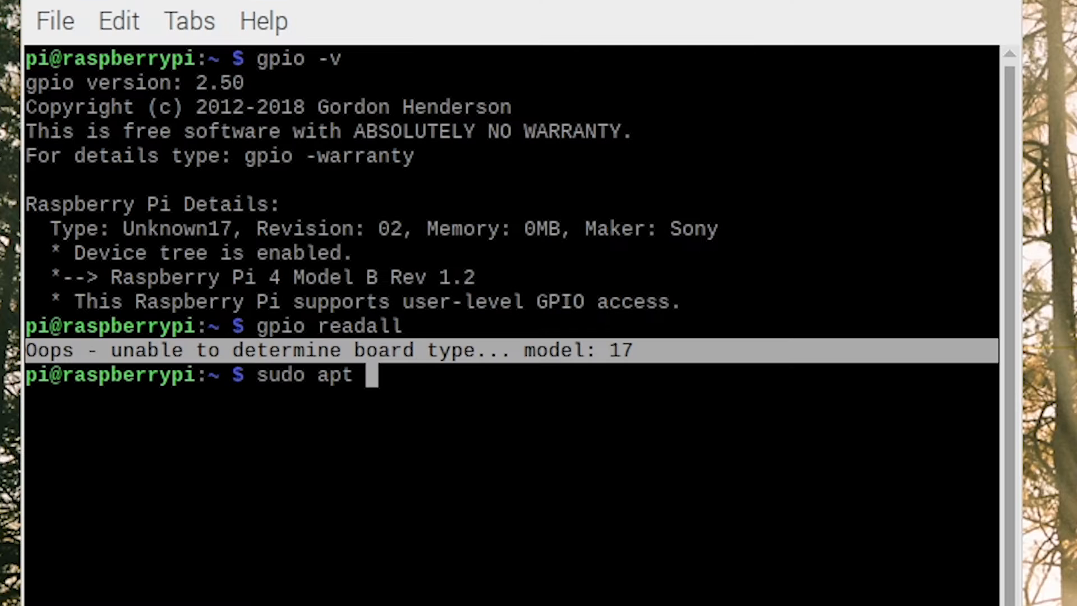
# - Run sudo apt update, apt list --upgradeable, and sudo apt full-upgrade confirmed with Y
pyautogui.write('update')
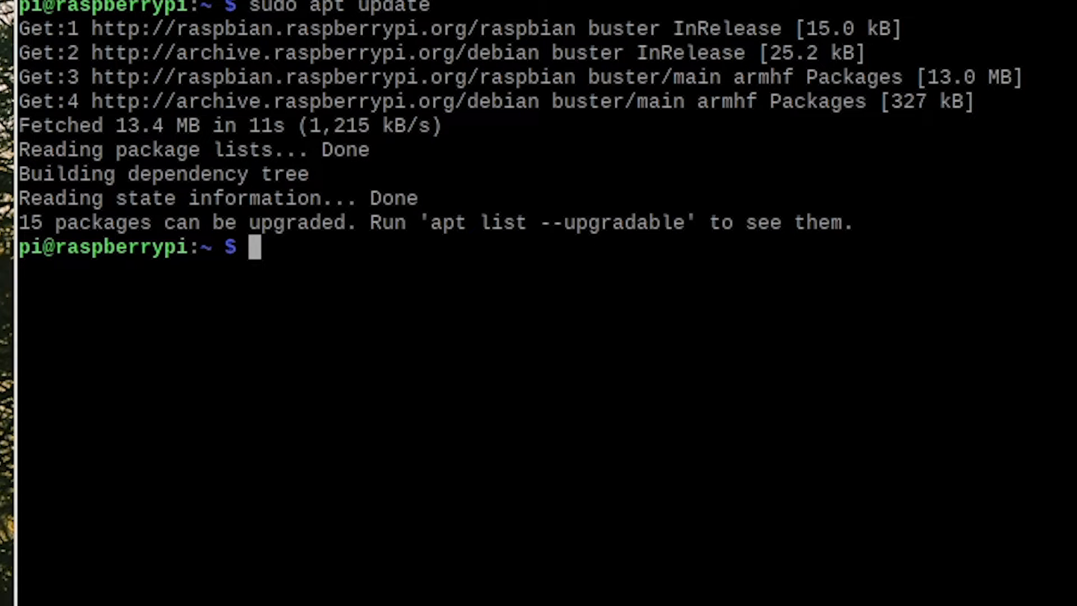
pyautogui.write('apt list --upgradeable')
pyautogui.write('sudo apt')
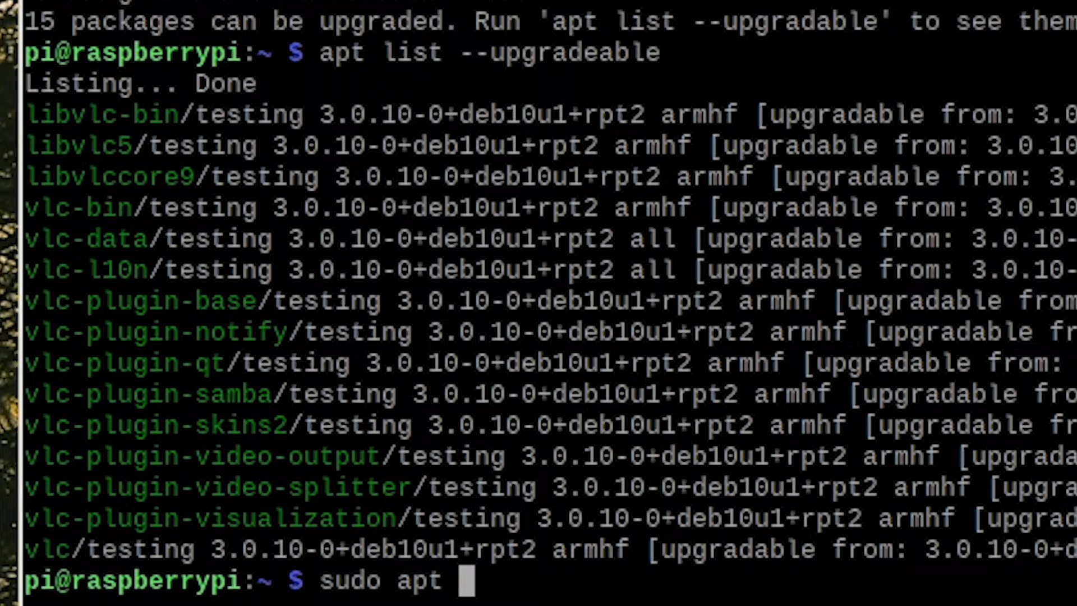
pyautogui.write('fu')
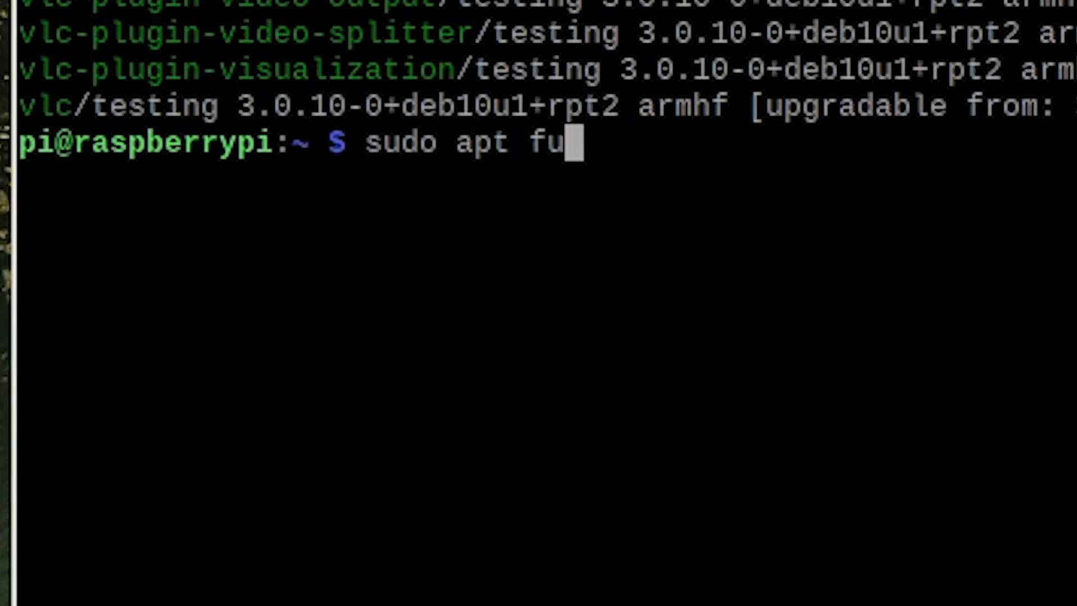
pyautogui.write('ll-upgrade')
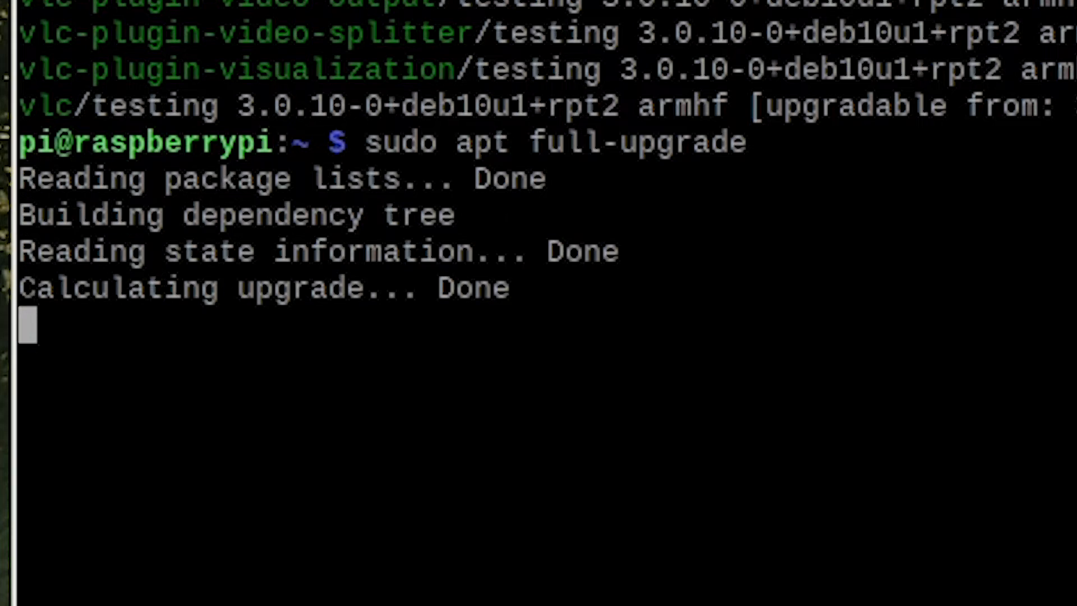
pyautogui.write('Y')
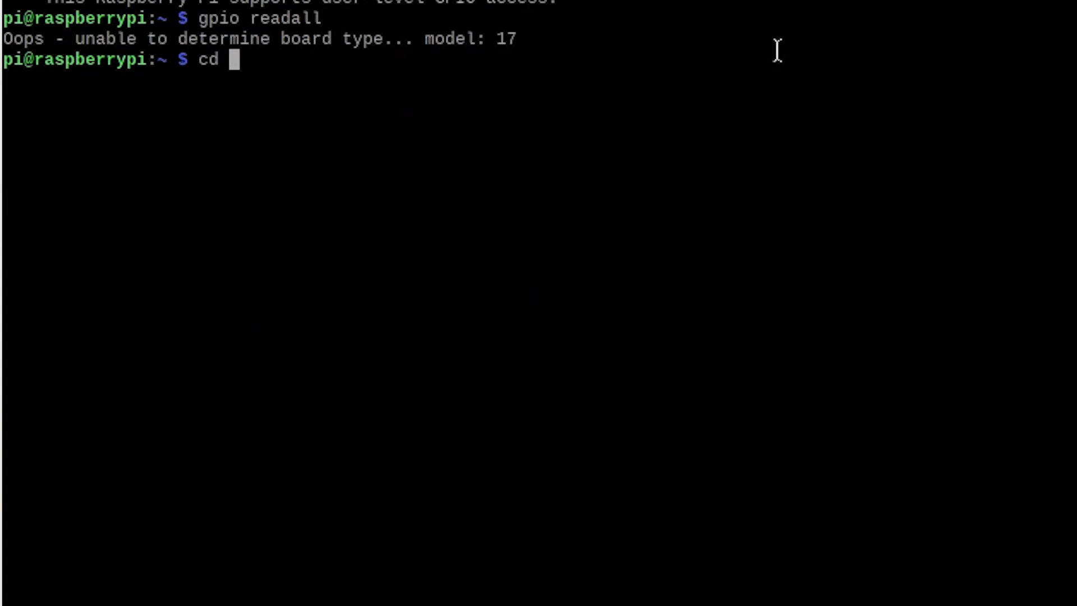
# - In /tmp, wget wiringpi-latest.deb from project-downloads.drogon.net and install it with dpkg -i
pyautogui.write('/tmp')
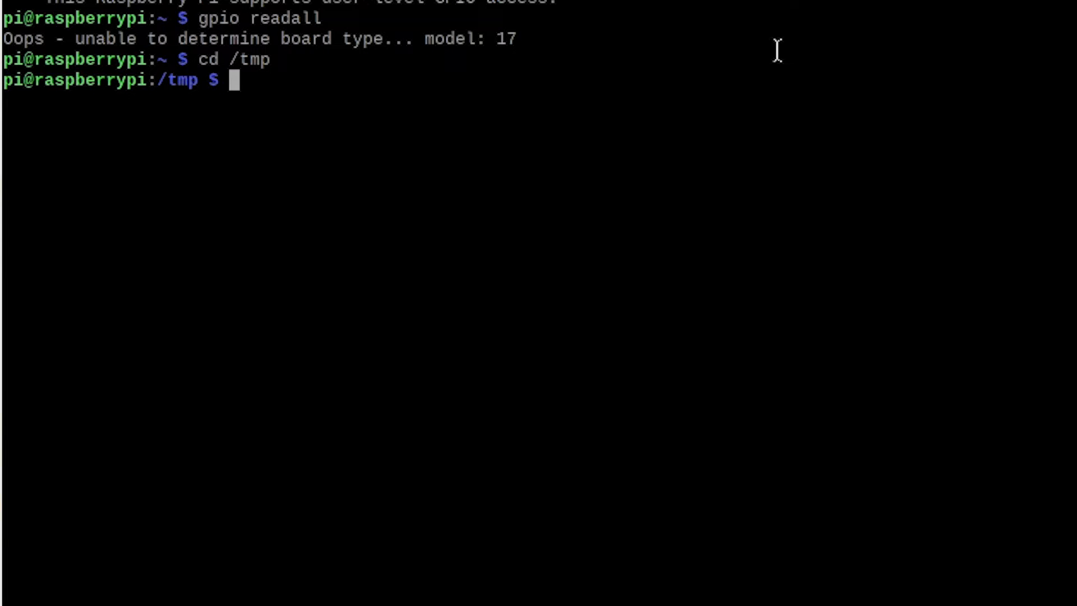
pyautogui.write('wget')
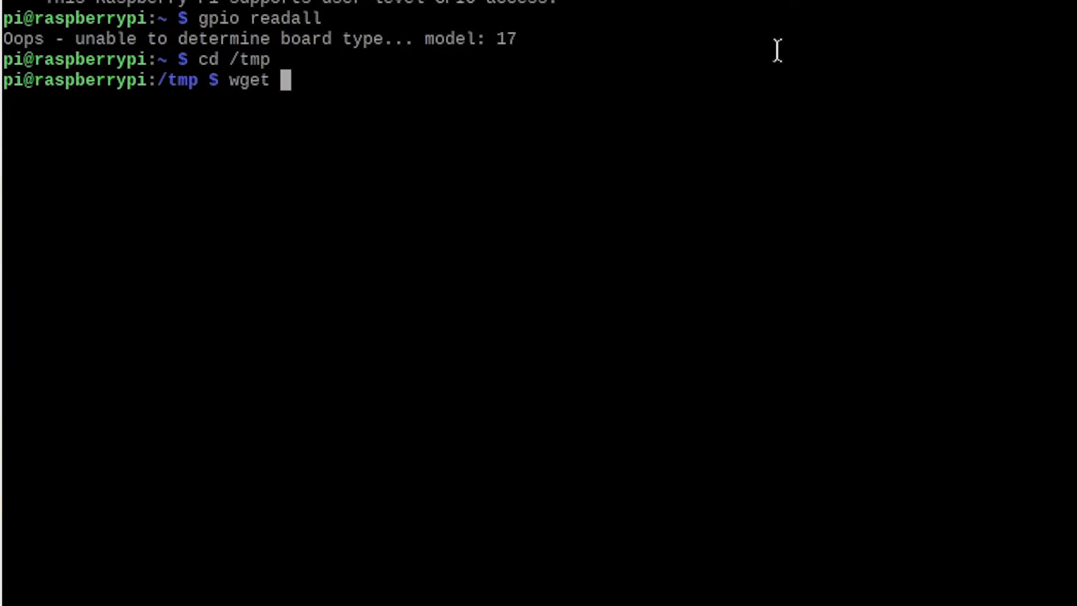
pyautogui.write('http')
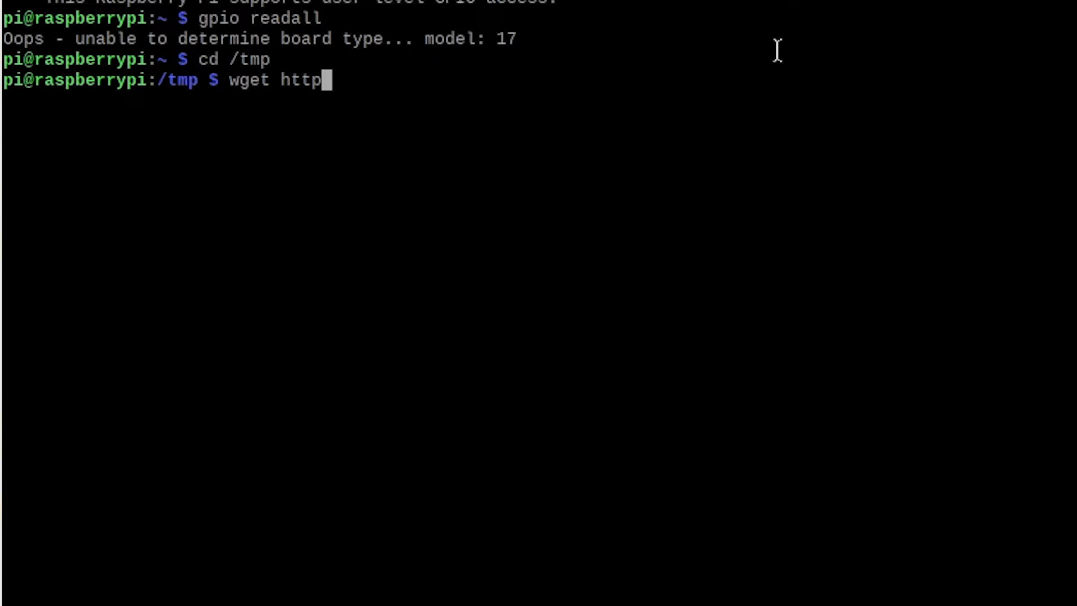
pyautogui.write('s://pr')
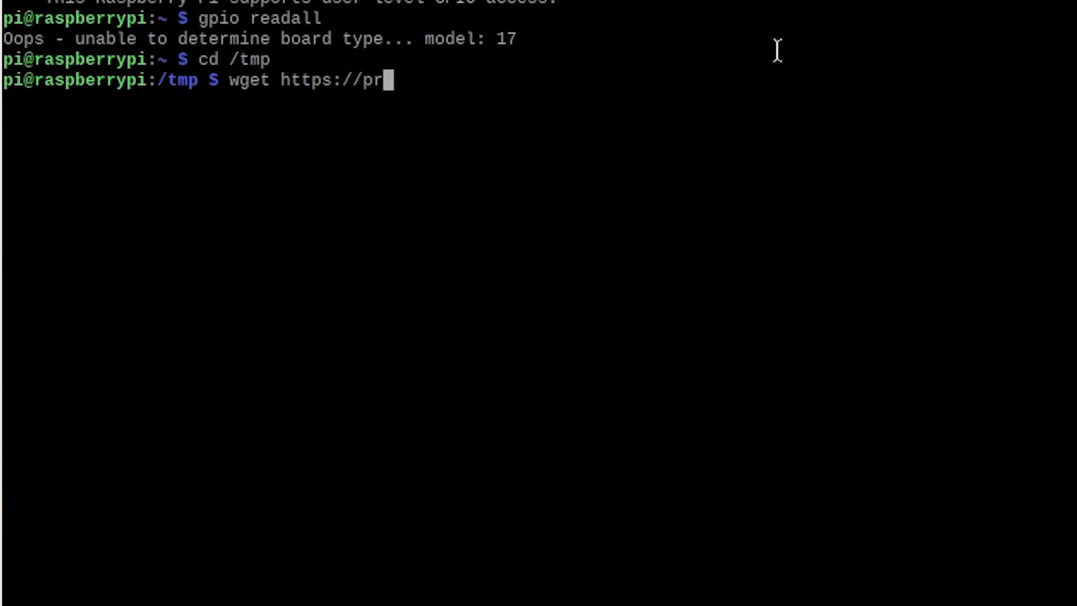
pyautogui.write('oject-downloads.d')
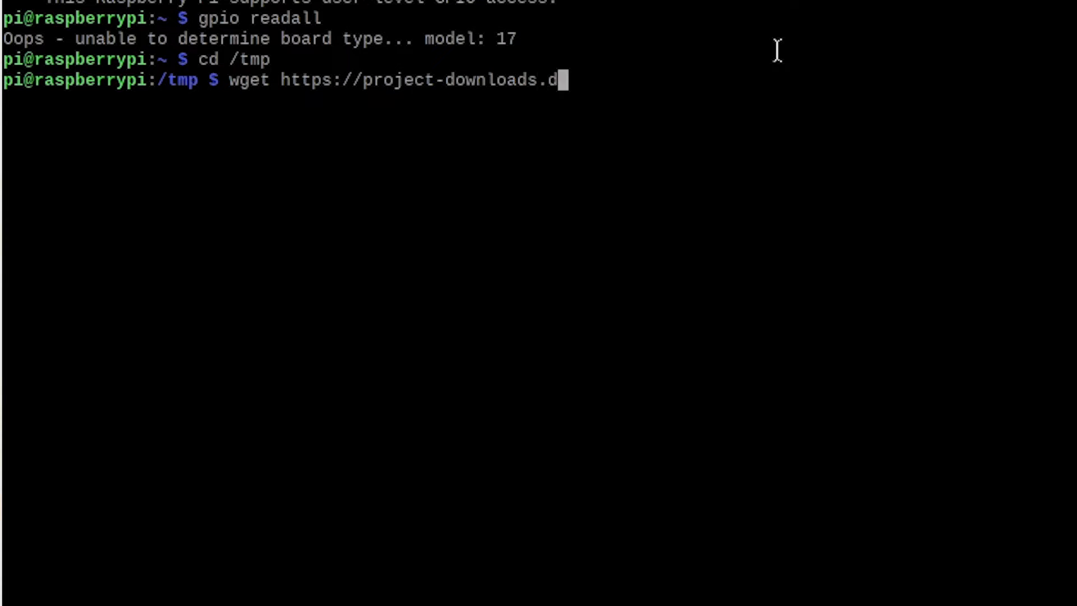
pyautogui.write('rogon.net/wiri')
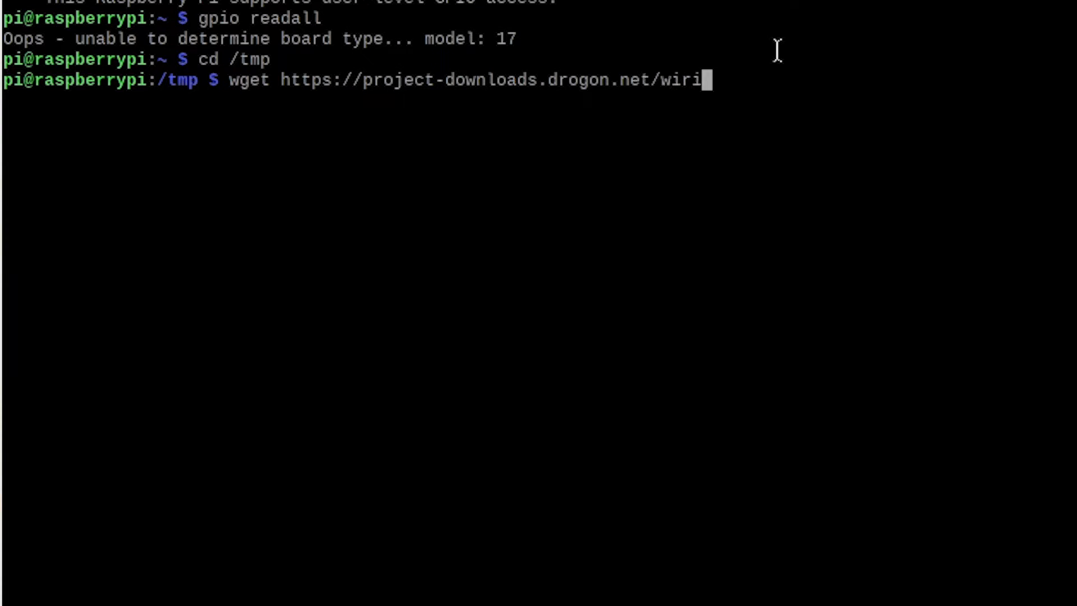
pyautogui.write('ngpi-latest.deb')
pyautogui.write('sudo dpk')
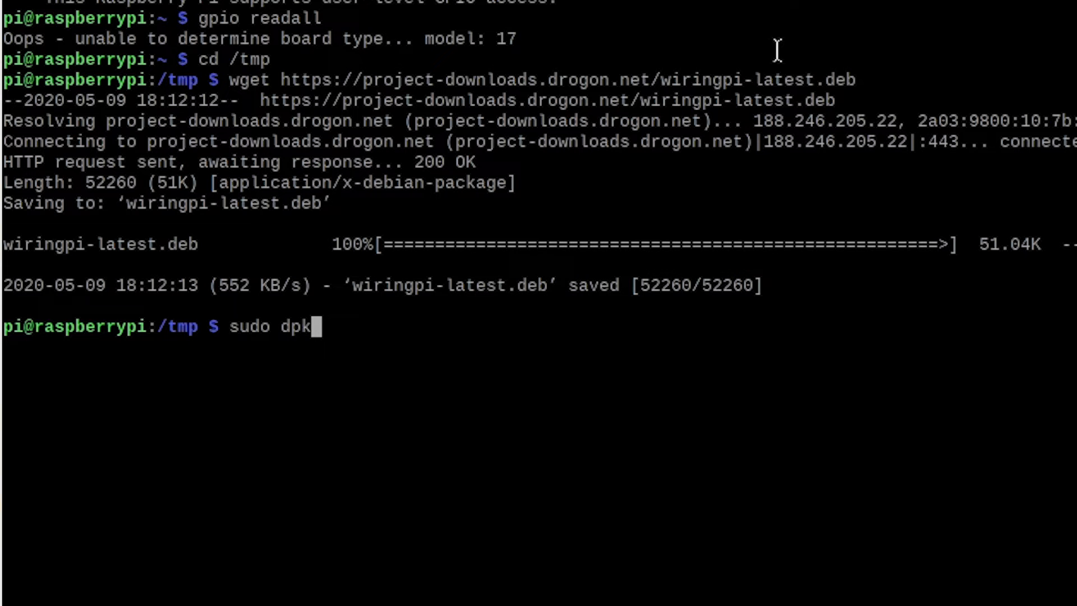
pyautogui.write('g -i')
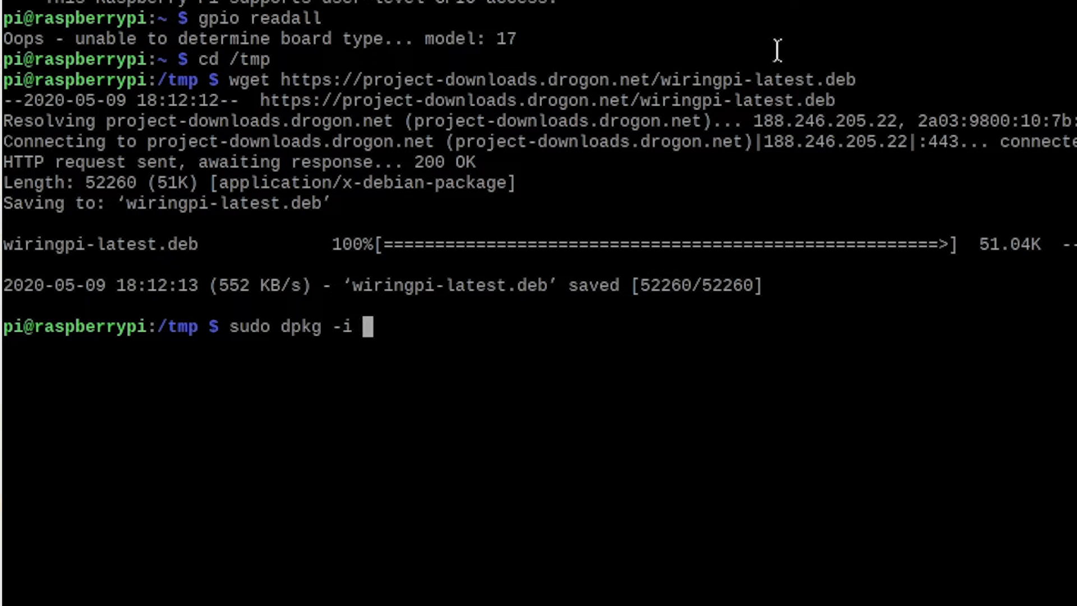
pyautogui.write('wiringpi-latest.deb')
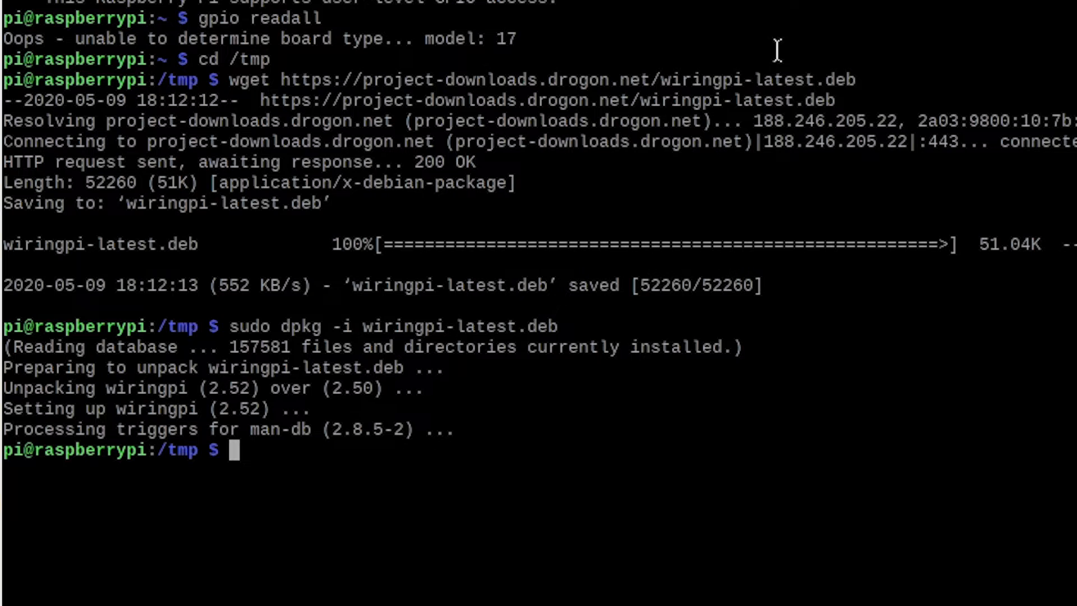
# - Run gpio -v and gpio readall to print the Pi 4B pin table, then type 'YEAHHHHH IT'
pyautogui.write('gpio -v')
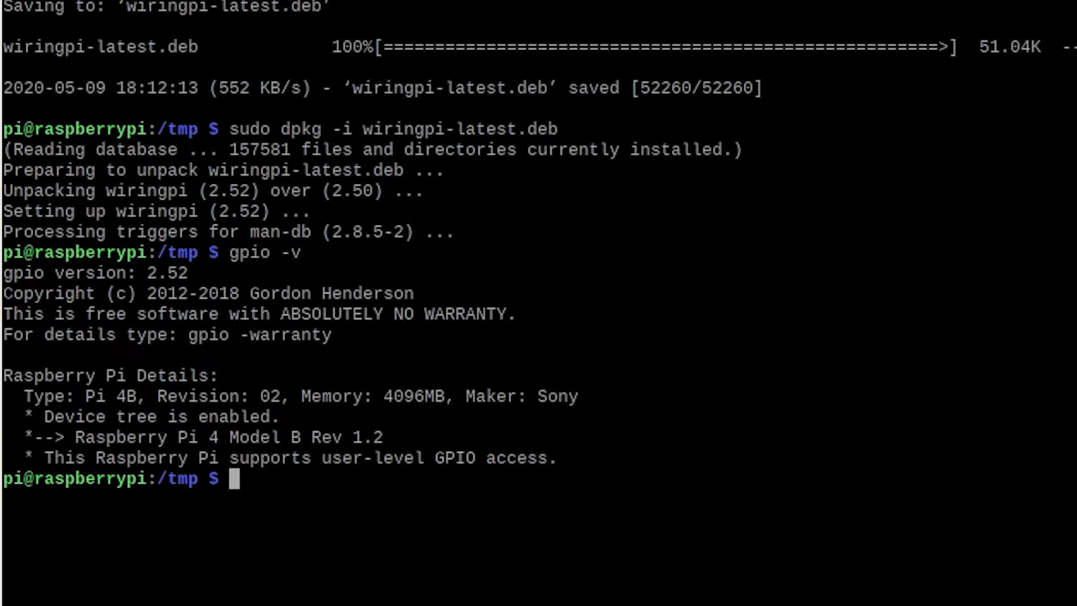
pyautogui.write('gpio readall')
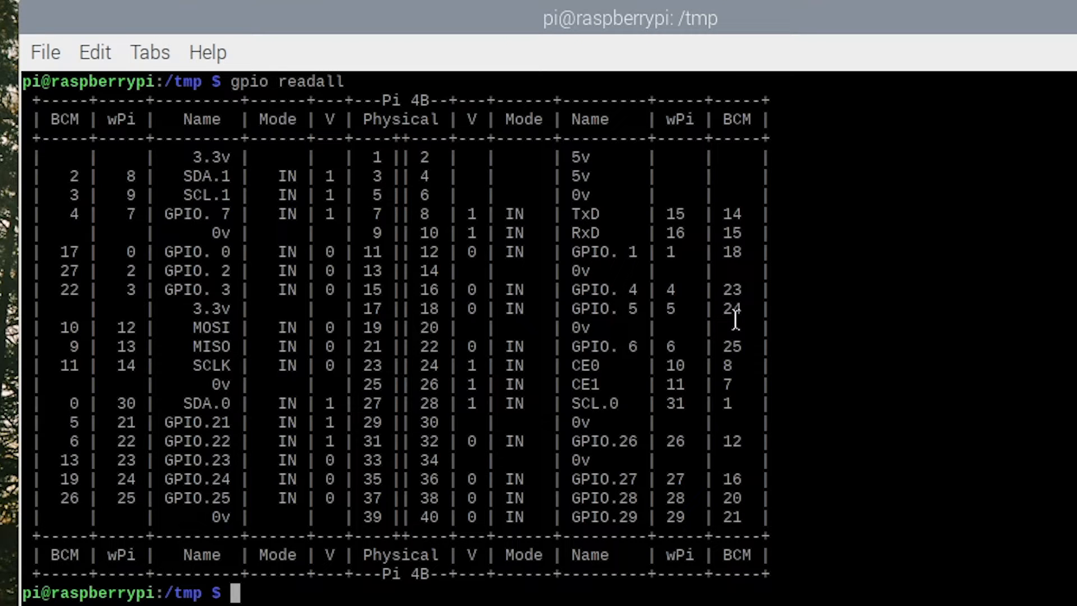
pyautogui.write('YEA')
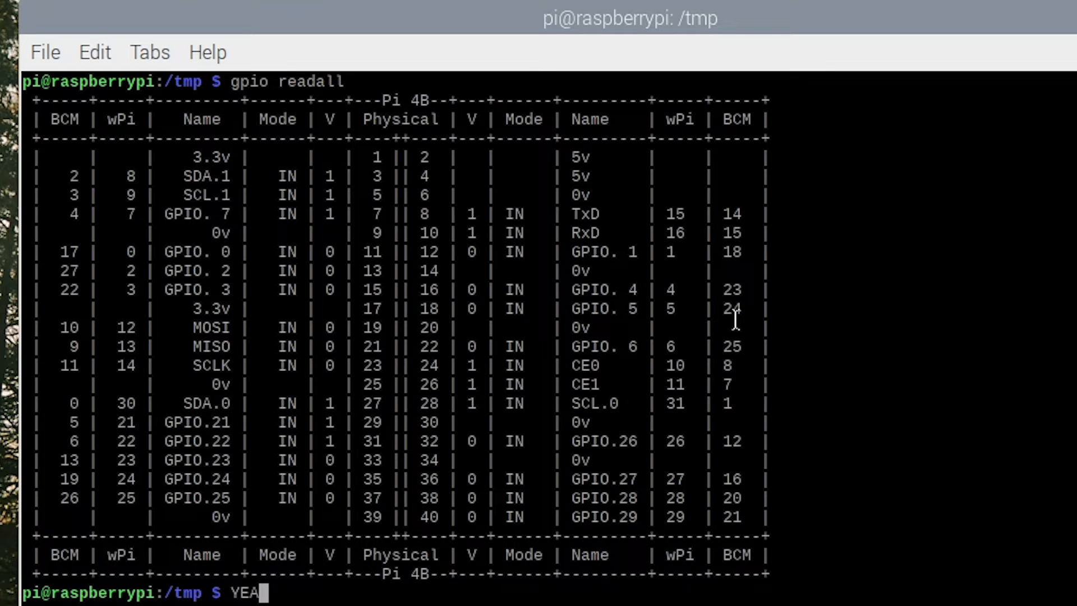
pyautogui.write('HHHHH IT')
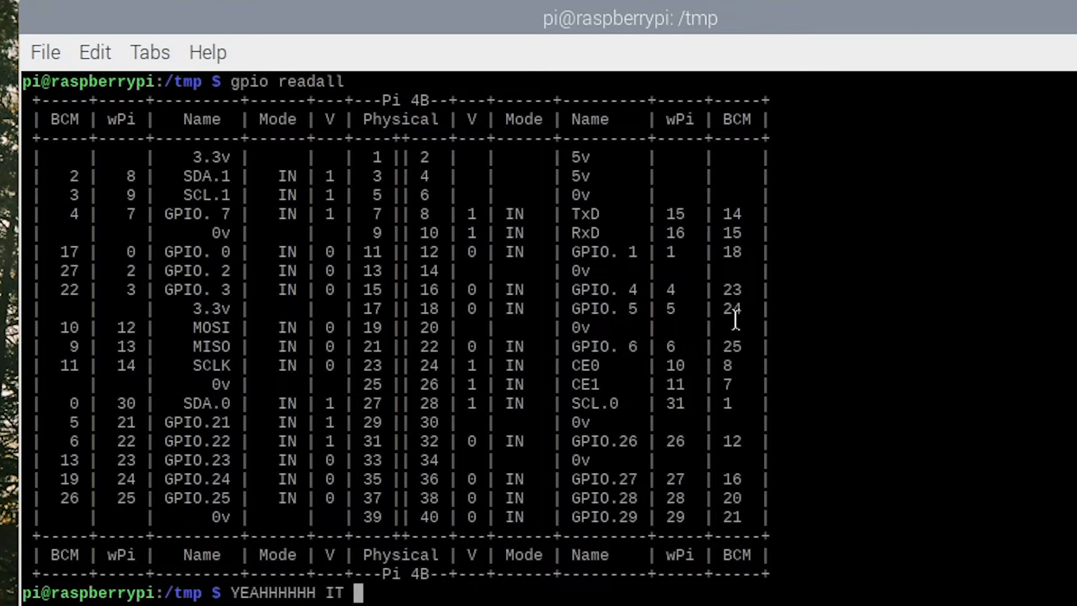